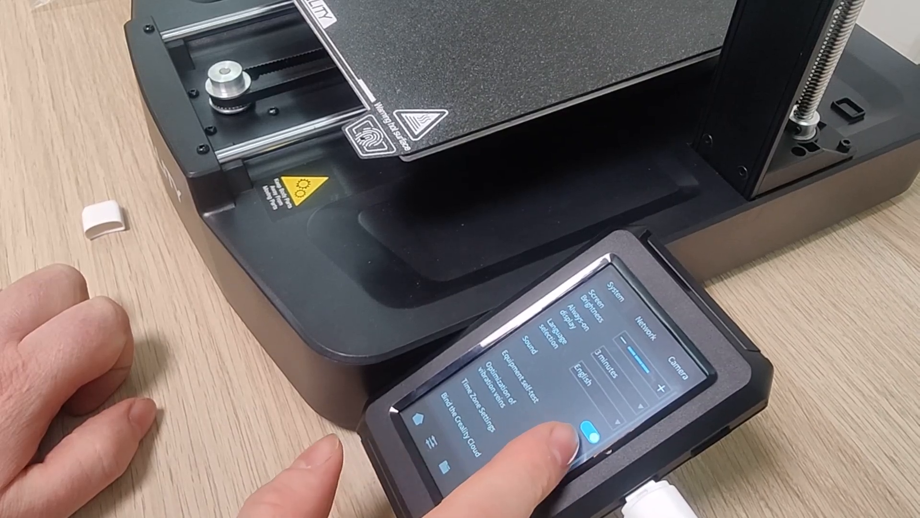
Enter Equipment self-test from System settings, showing Automatic Z Offset and Auto Leveling options
{"action": "left_click", "coordinate": [514, 367]}
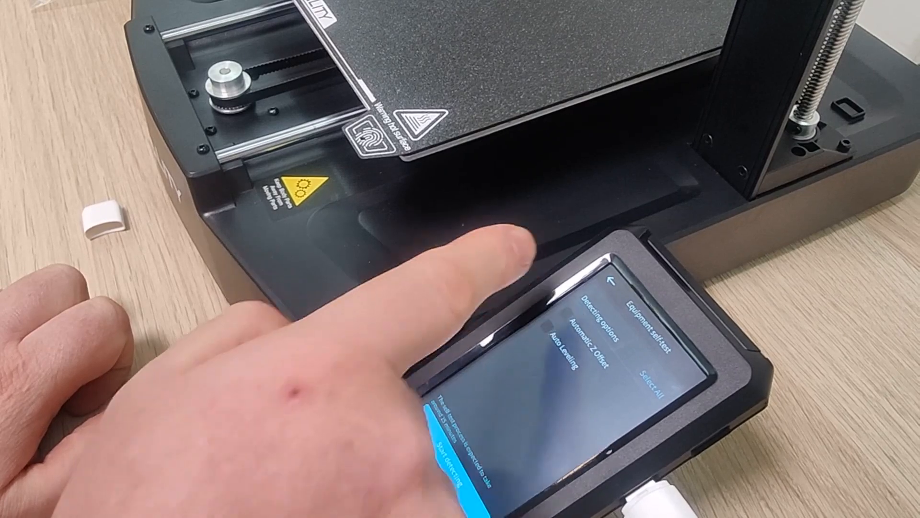